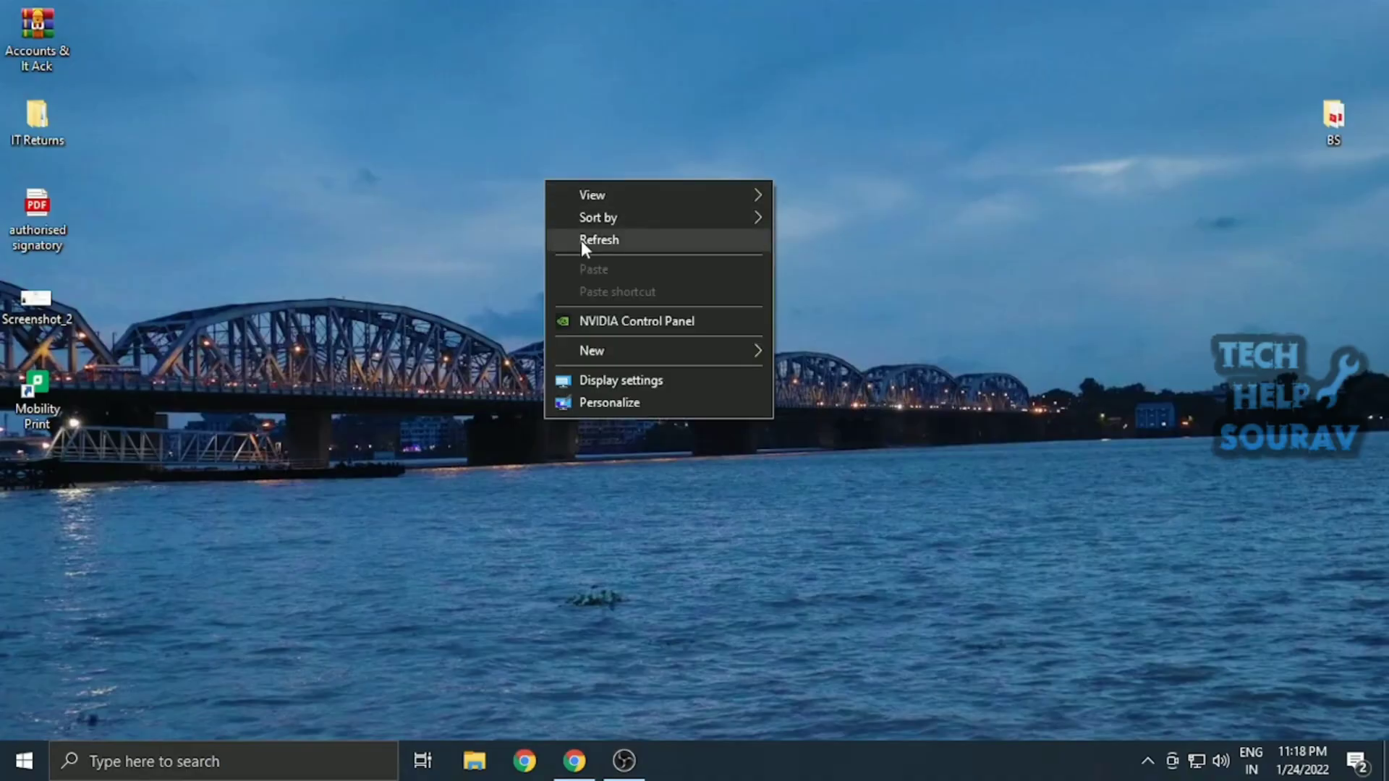
Search Start for cmd and launch Command Prompt as administrator
left_click(599, 239)
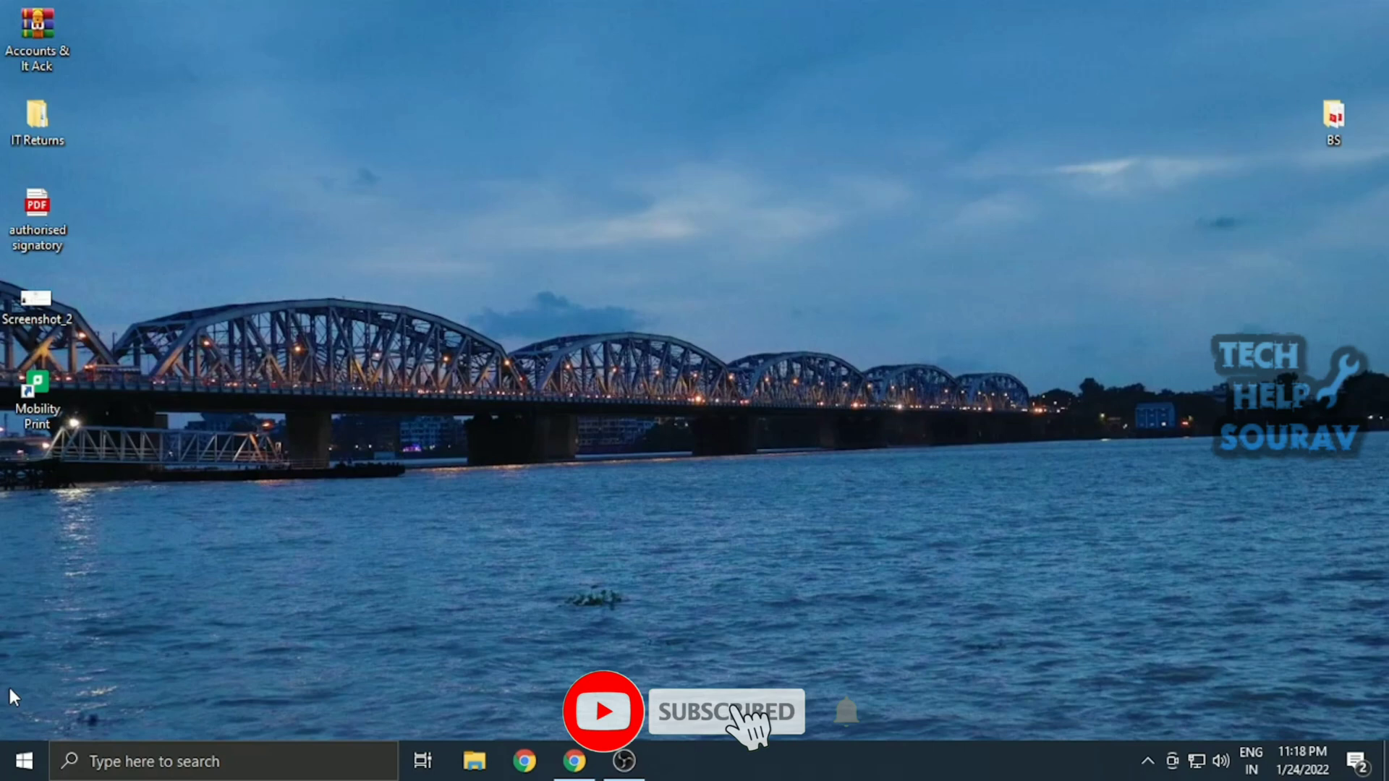
left_click(24, 761)
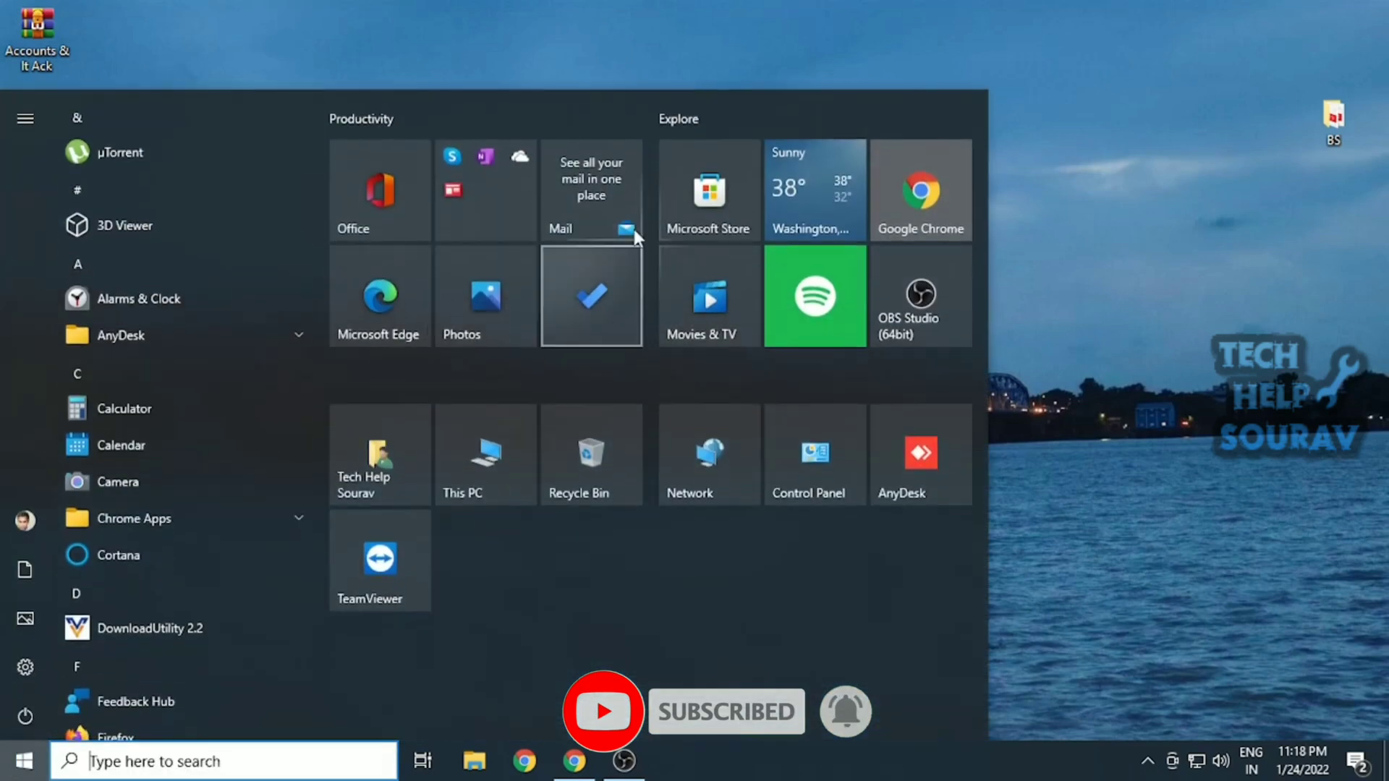
type("cmd")
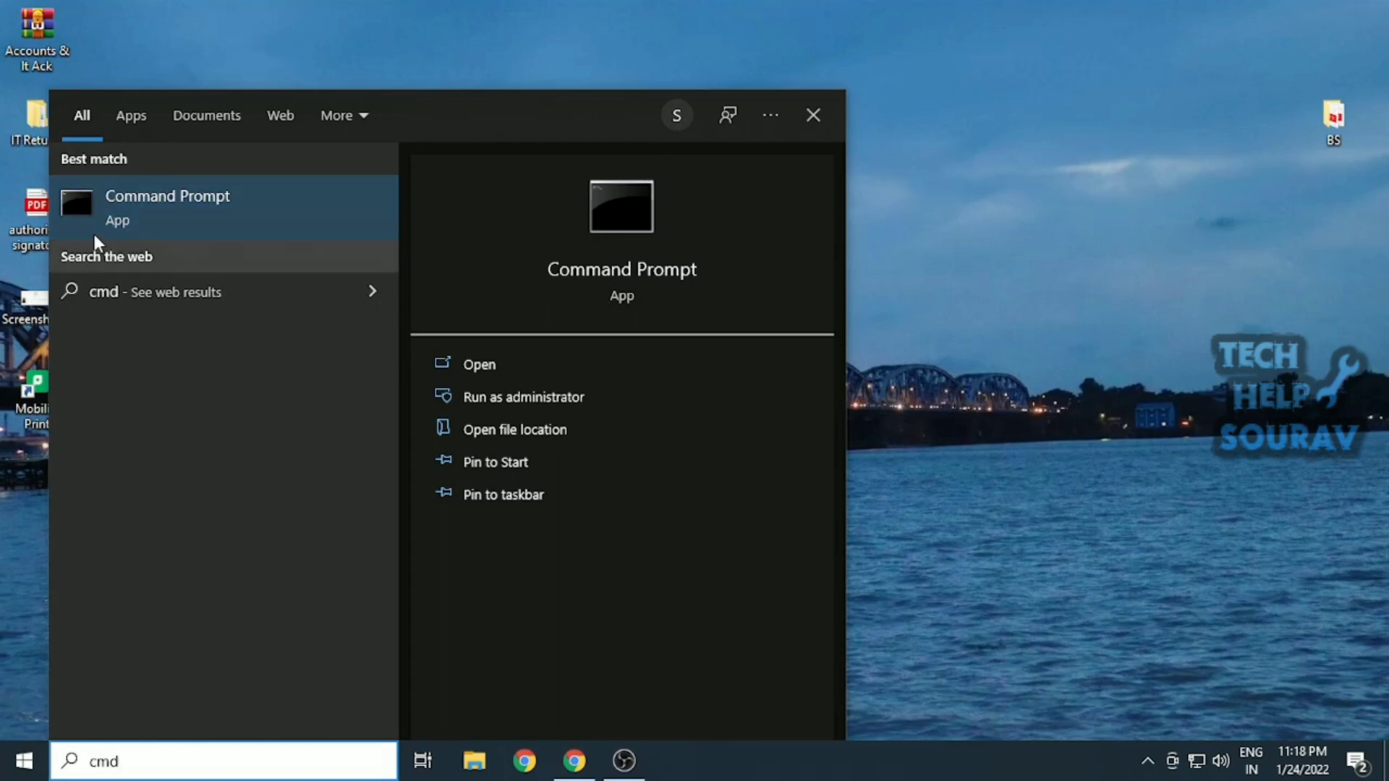
mouse_move(550, 397)
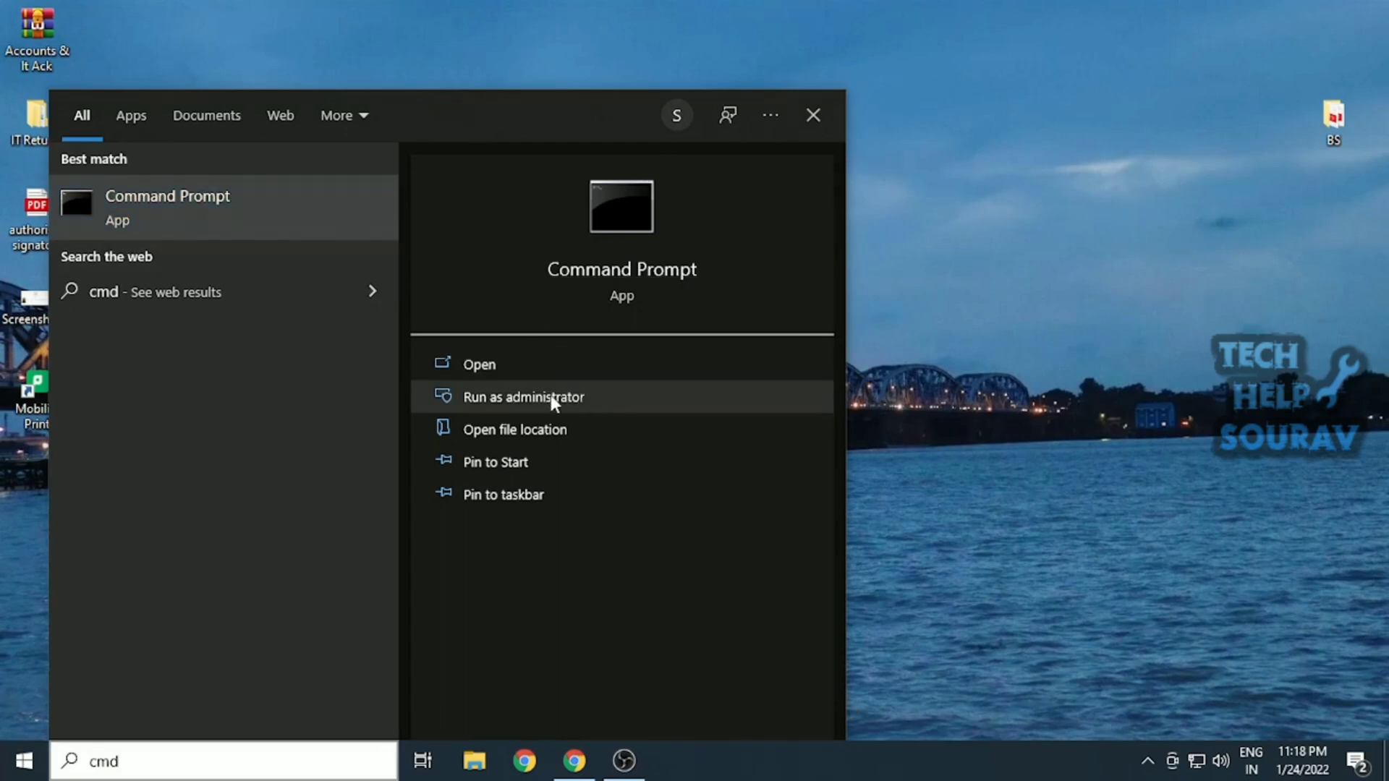
left_click(522, 396)
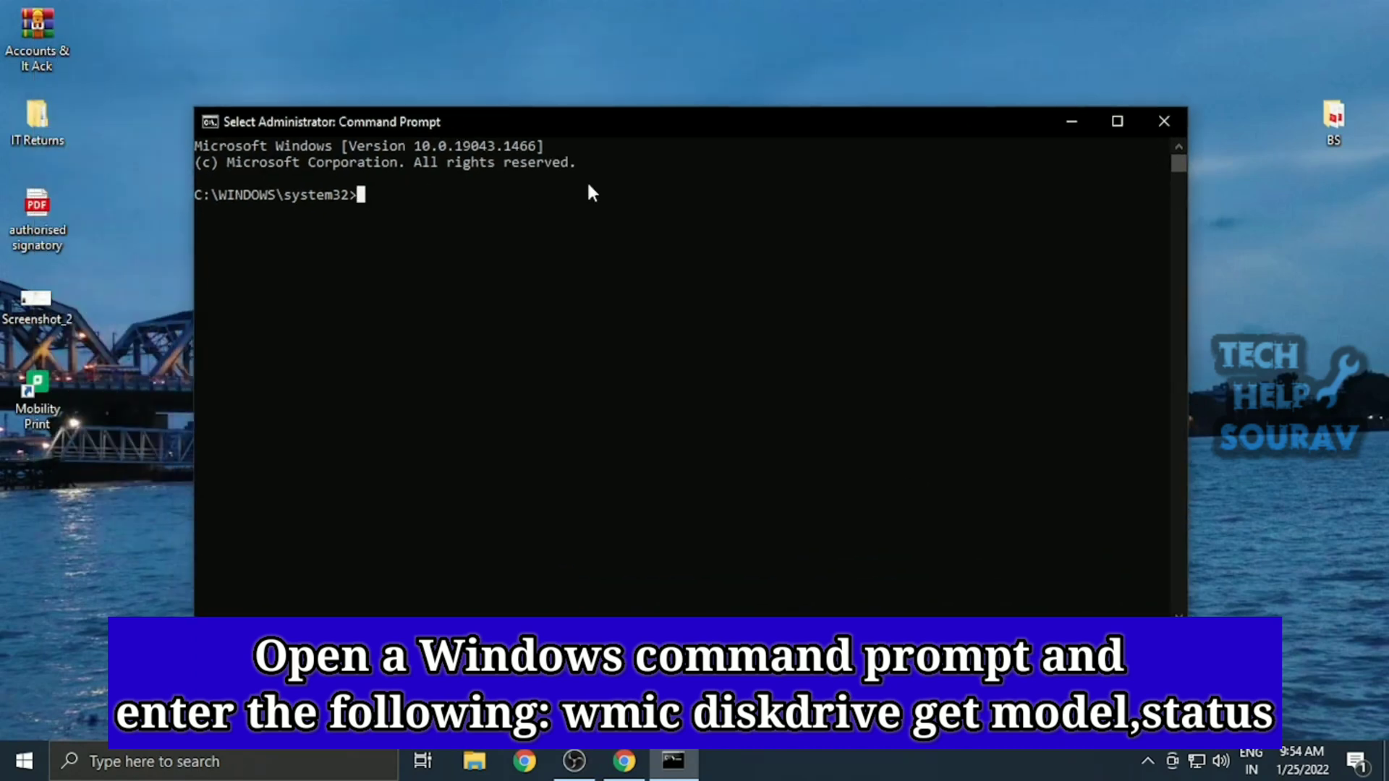
Run wmic diskdrive get model,status to confirm the drive reports OK
type("wmic diskdriv")
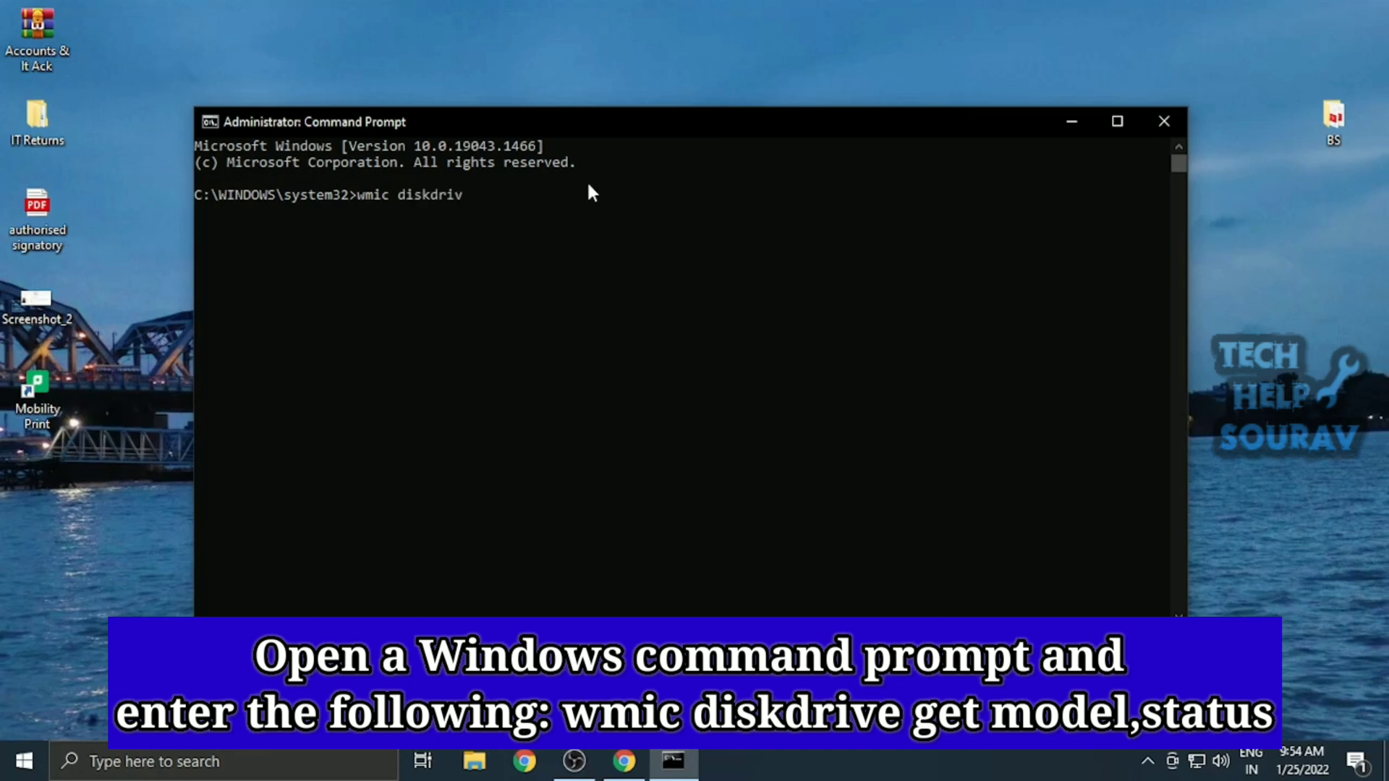
type("e get")
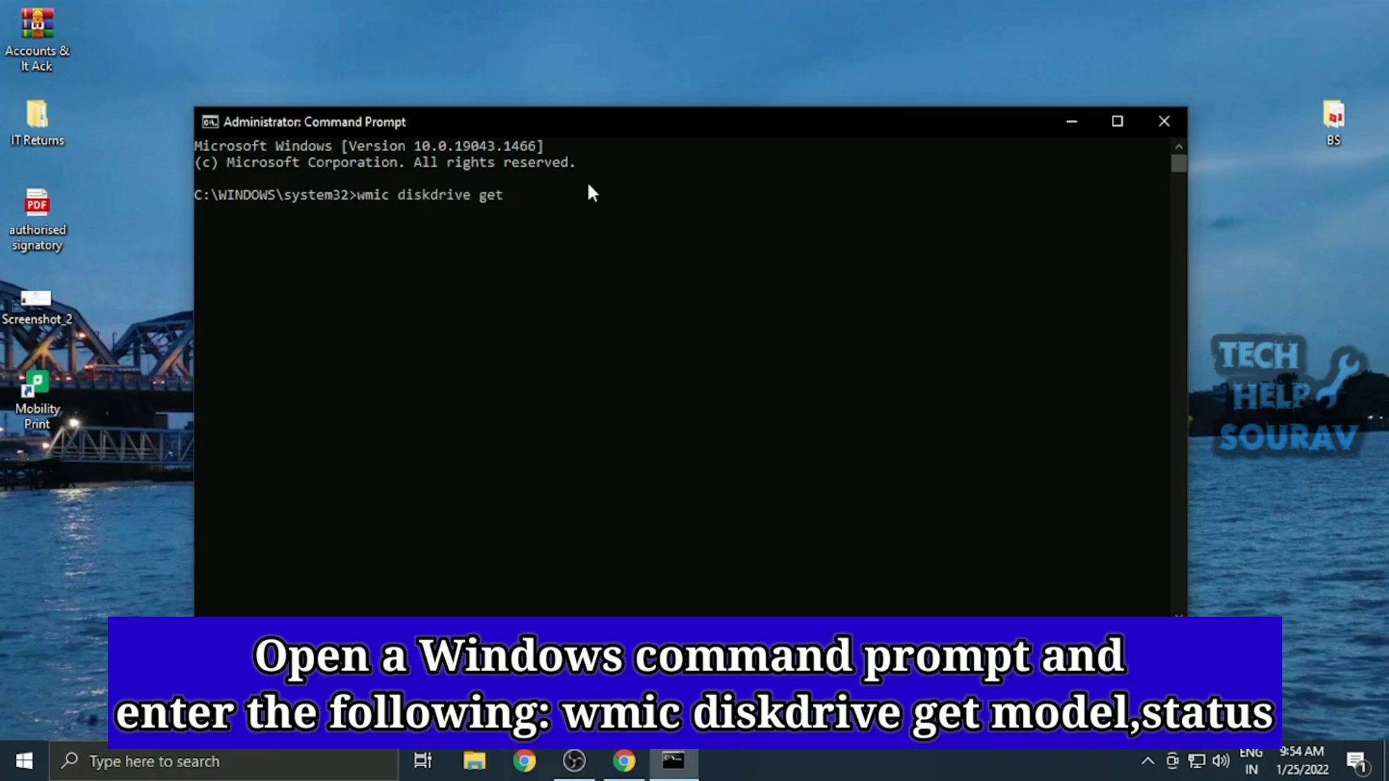
type("model,")
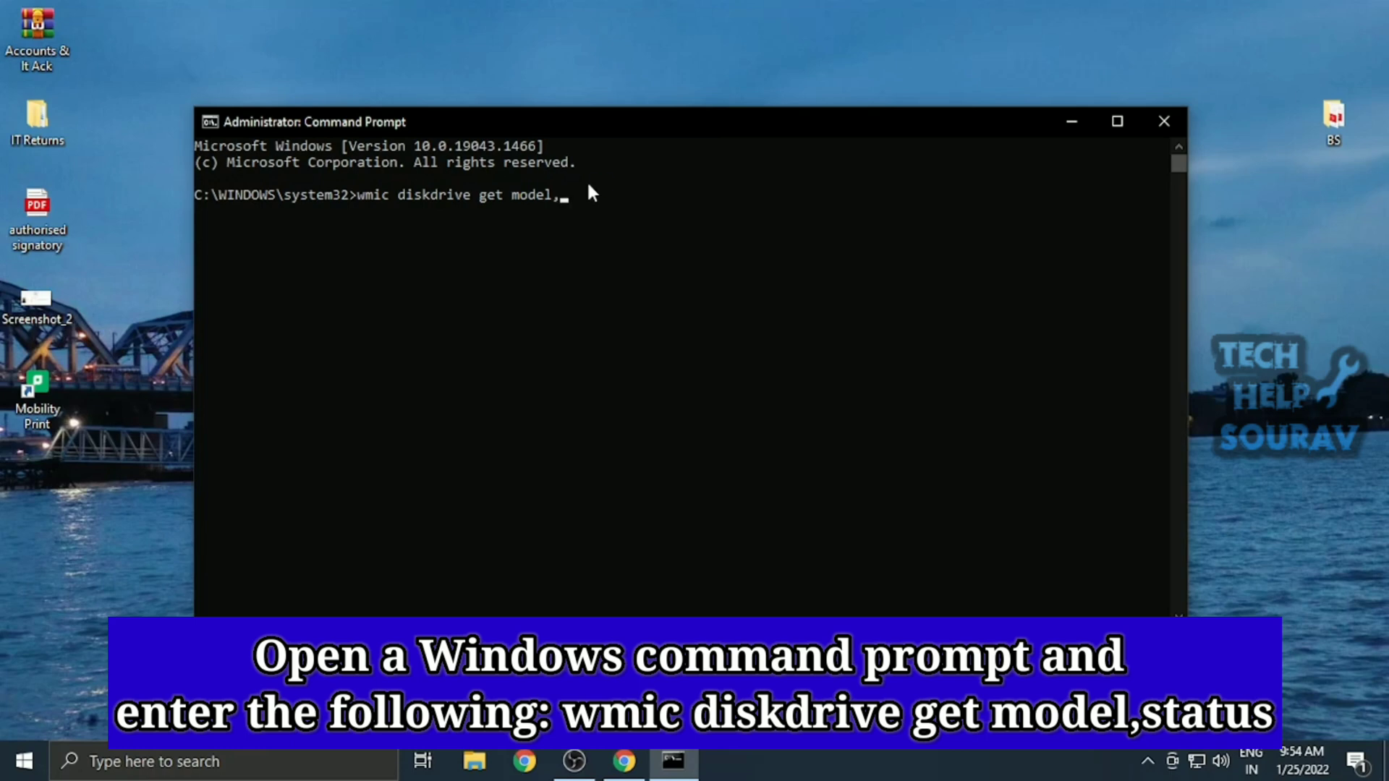
type("status")
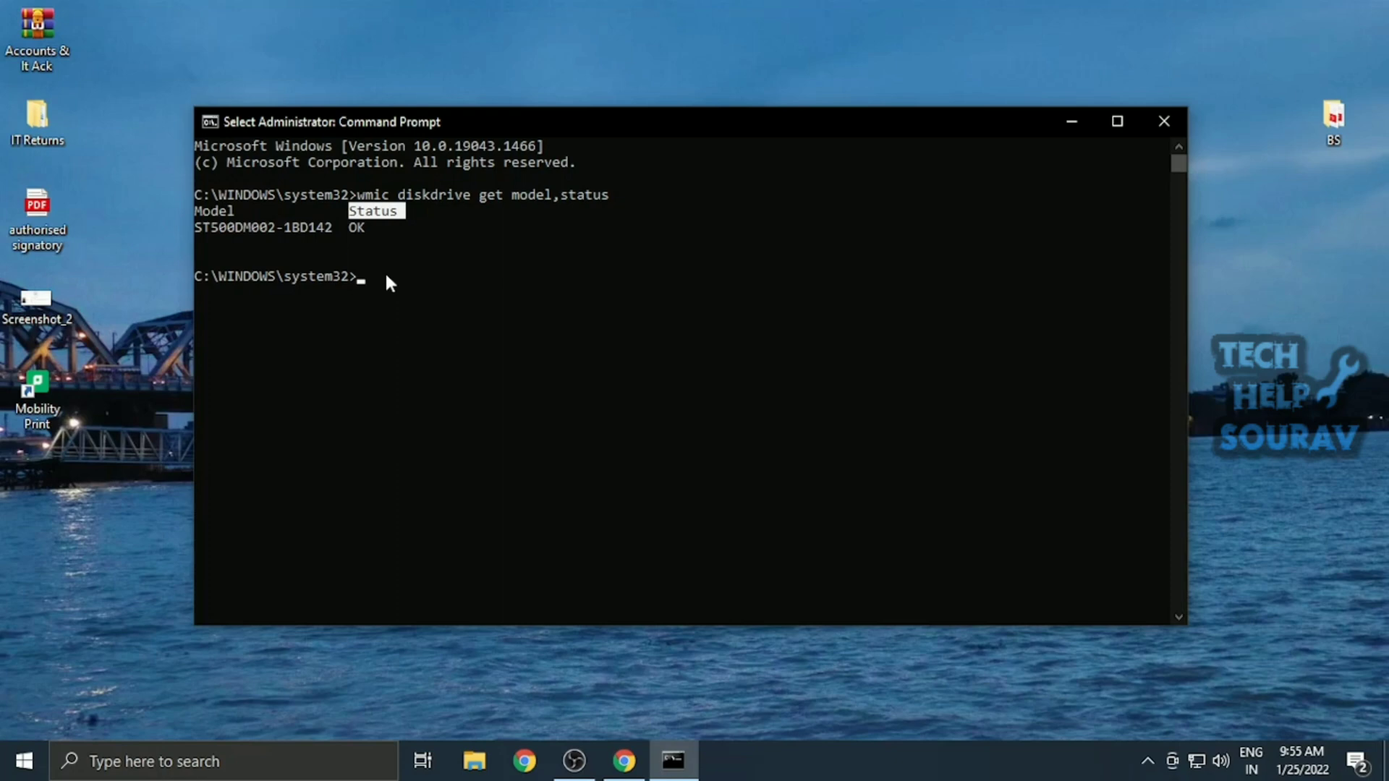
type("es")
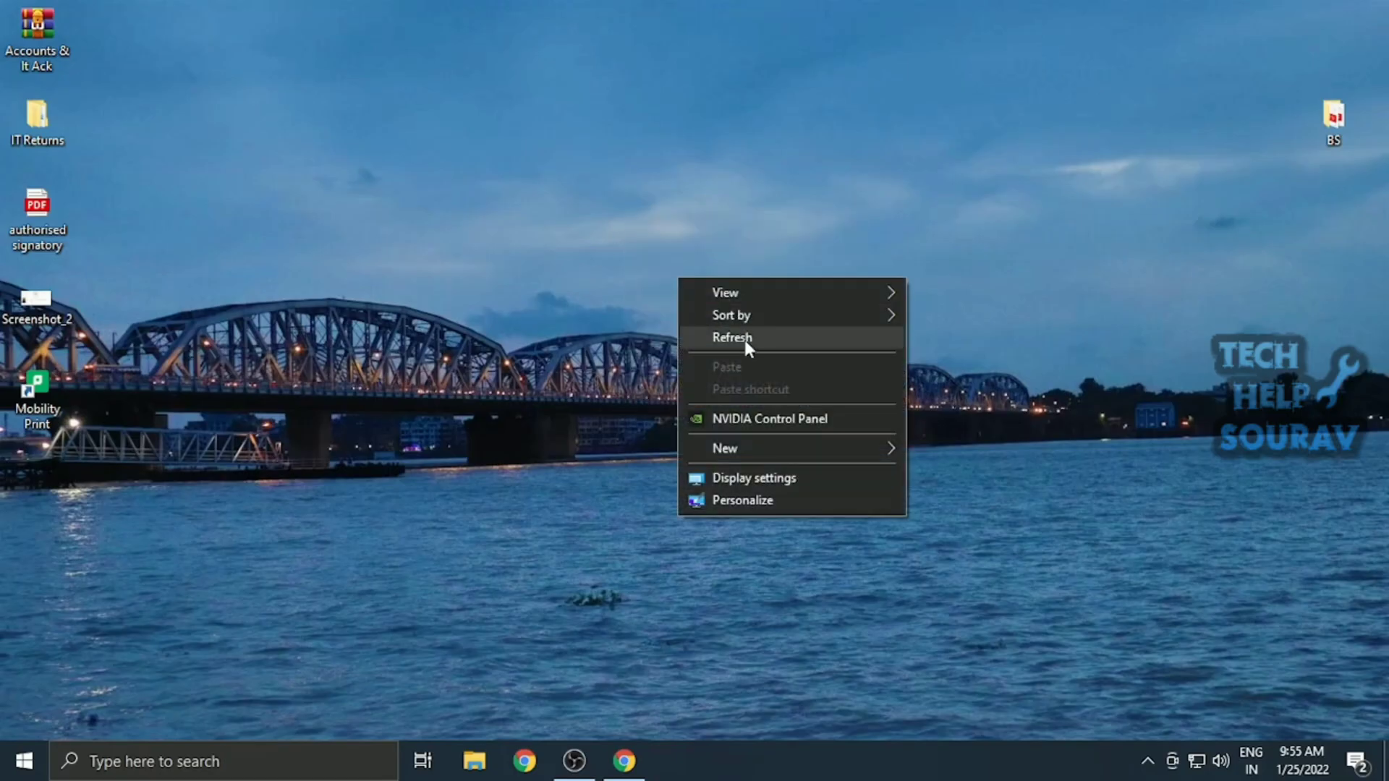
Start the CrystalDiskInfo installer download from the Quick Download button
left_click(624, 761)
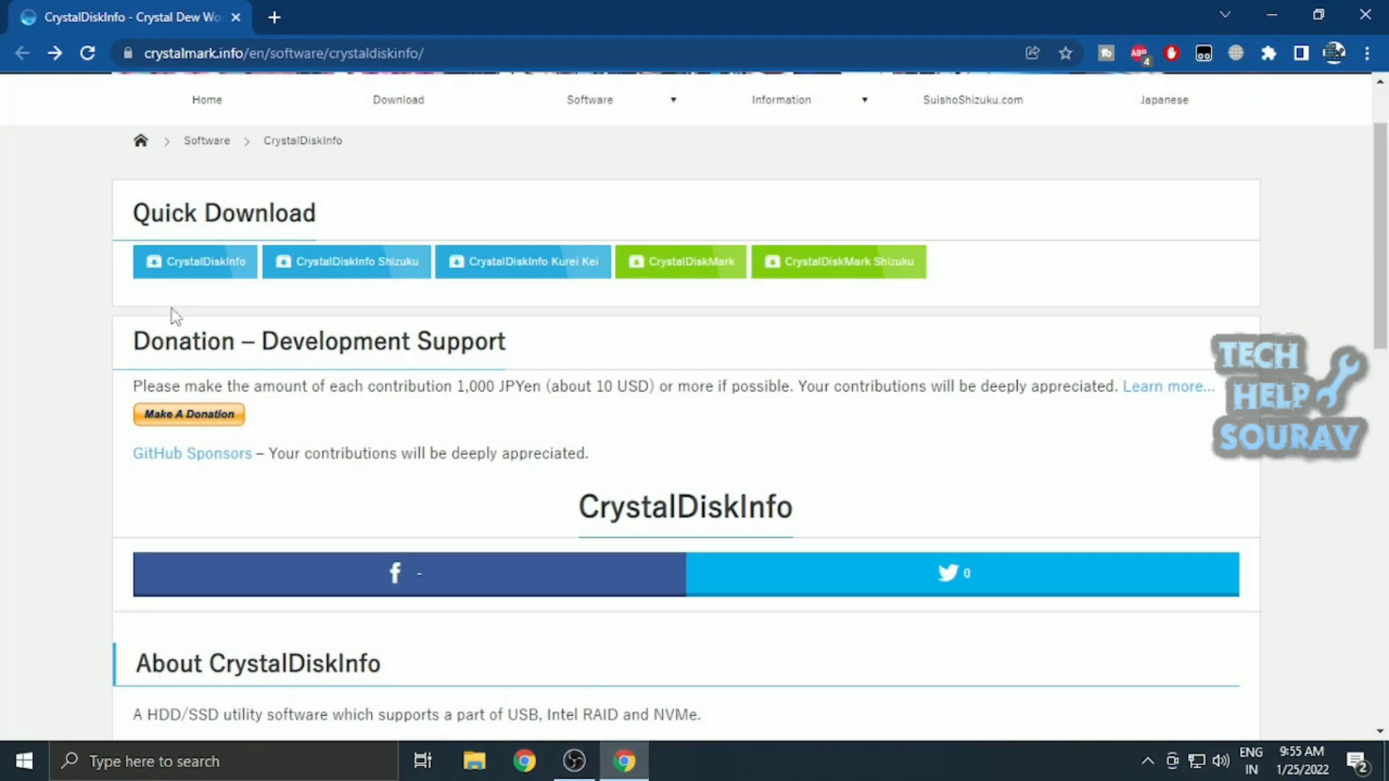
scroll("up", 3)
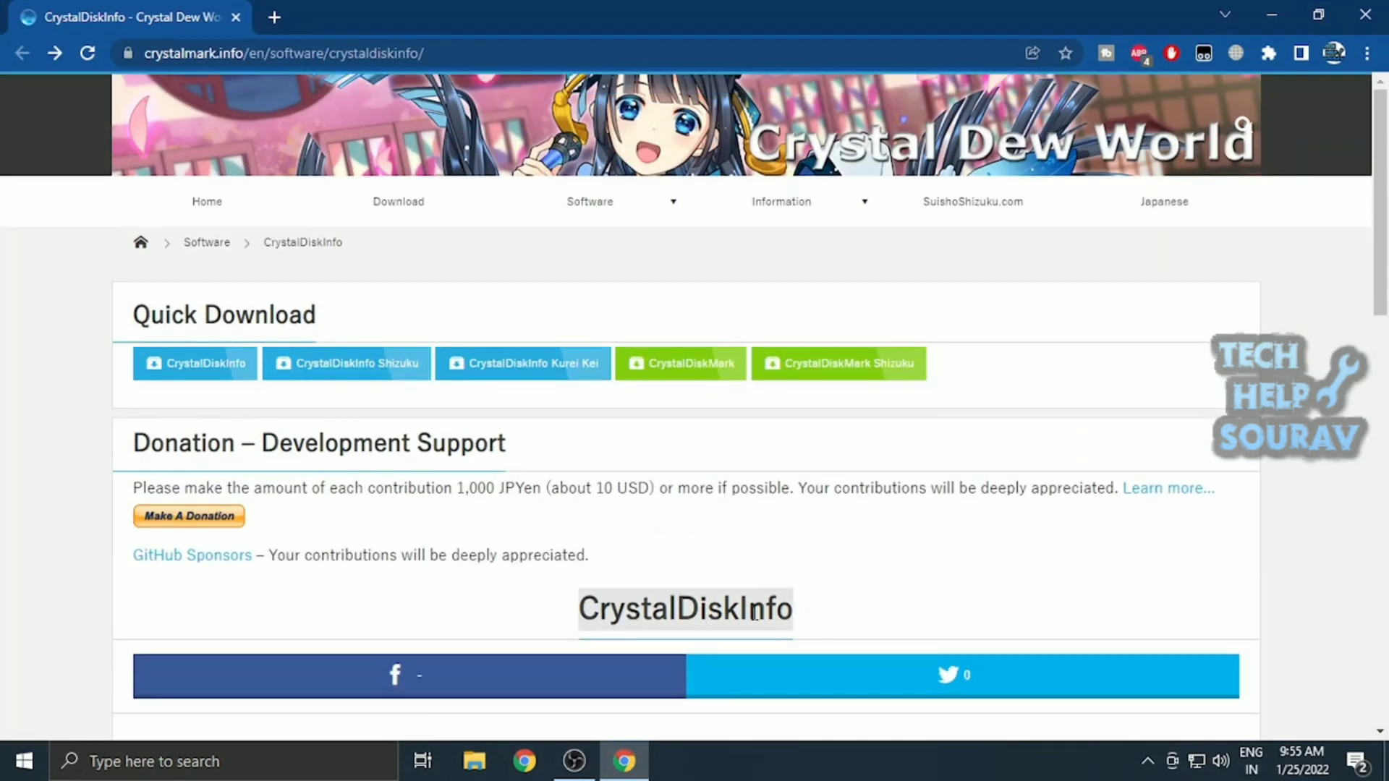
left_click(194, 363)
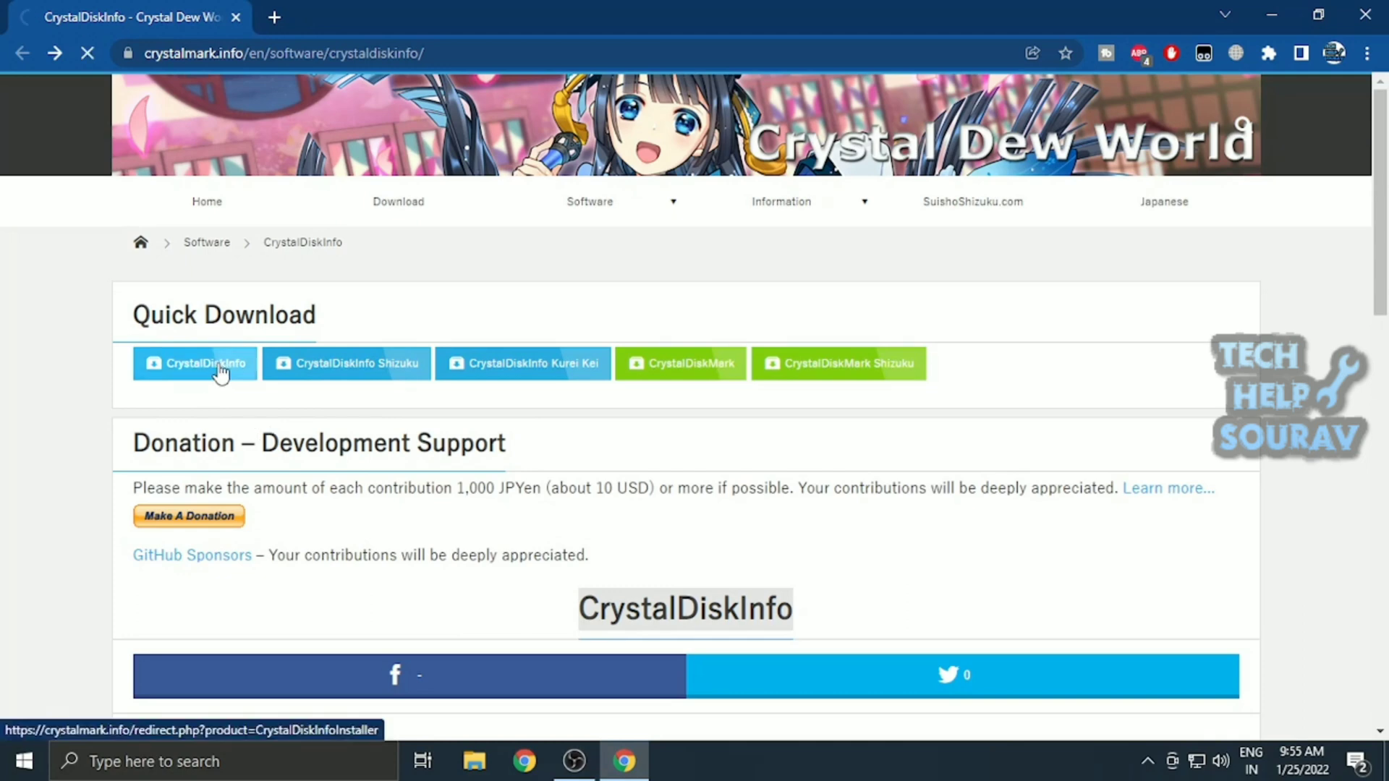
left_click(194, 363)
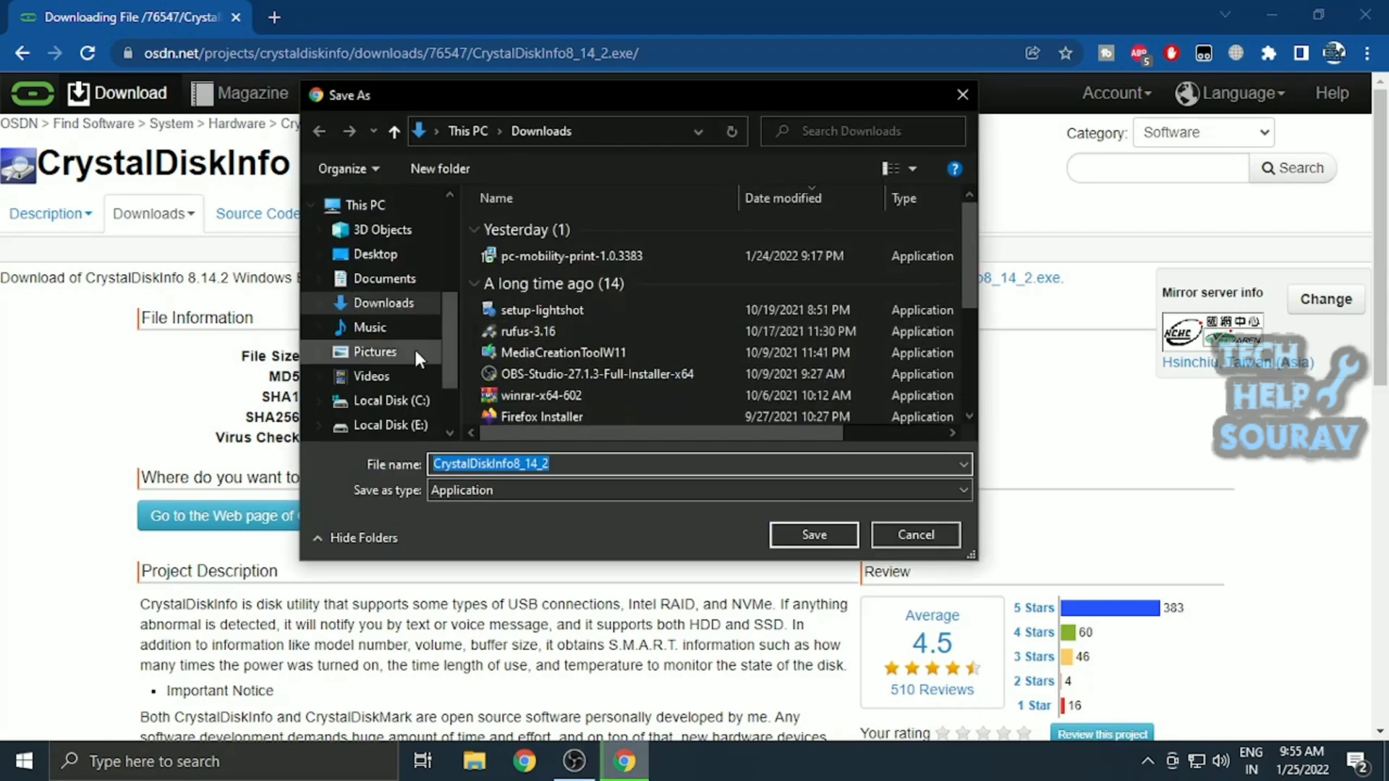
Save the CrystalDiskInfo installer into Downloads and run it
left_click(811, 534)
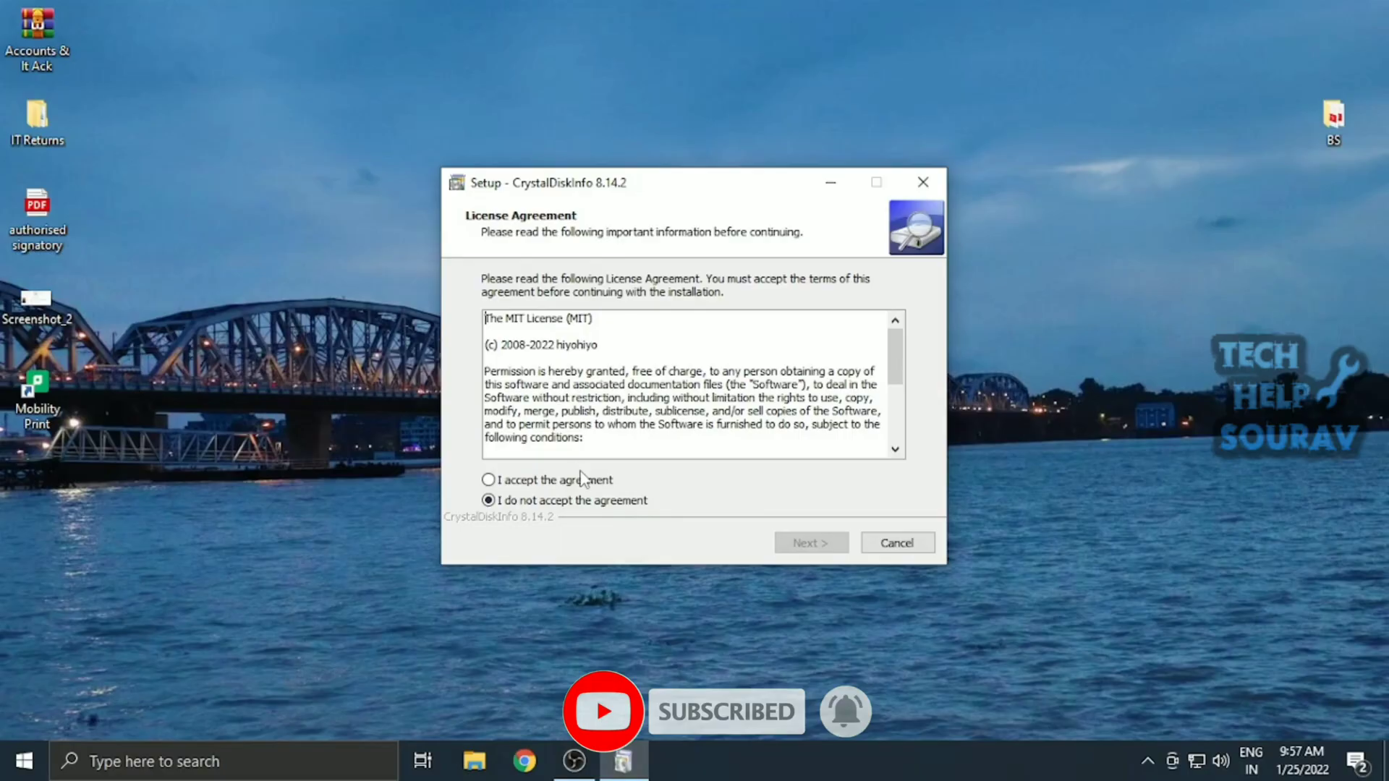
Accept the license, install CrystalDiskInfo 8.14.2 with a desktop shortcut, and finish
left_click(488, 479)
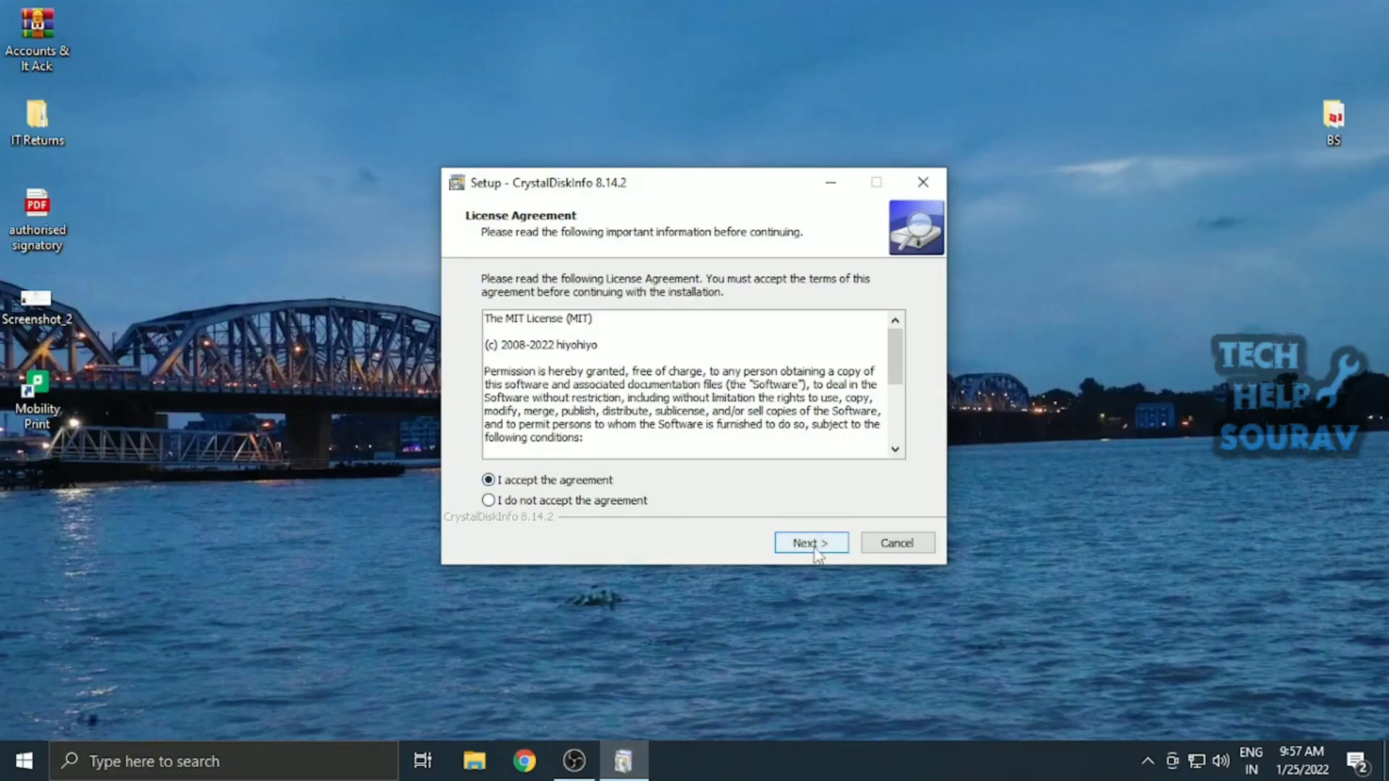
left_click(809, 542)
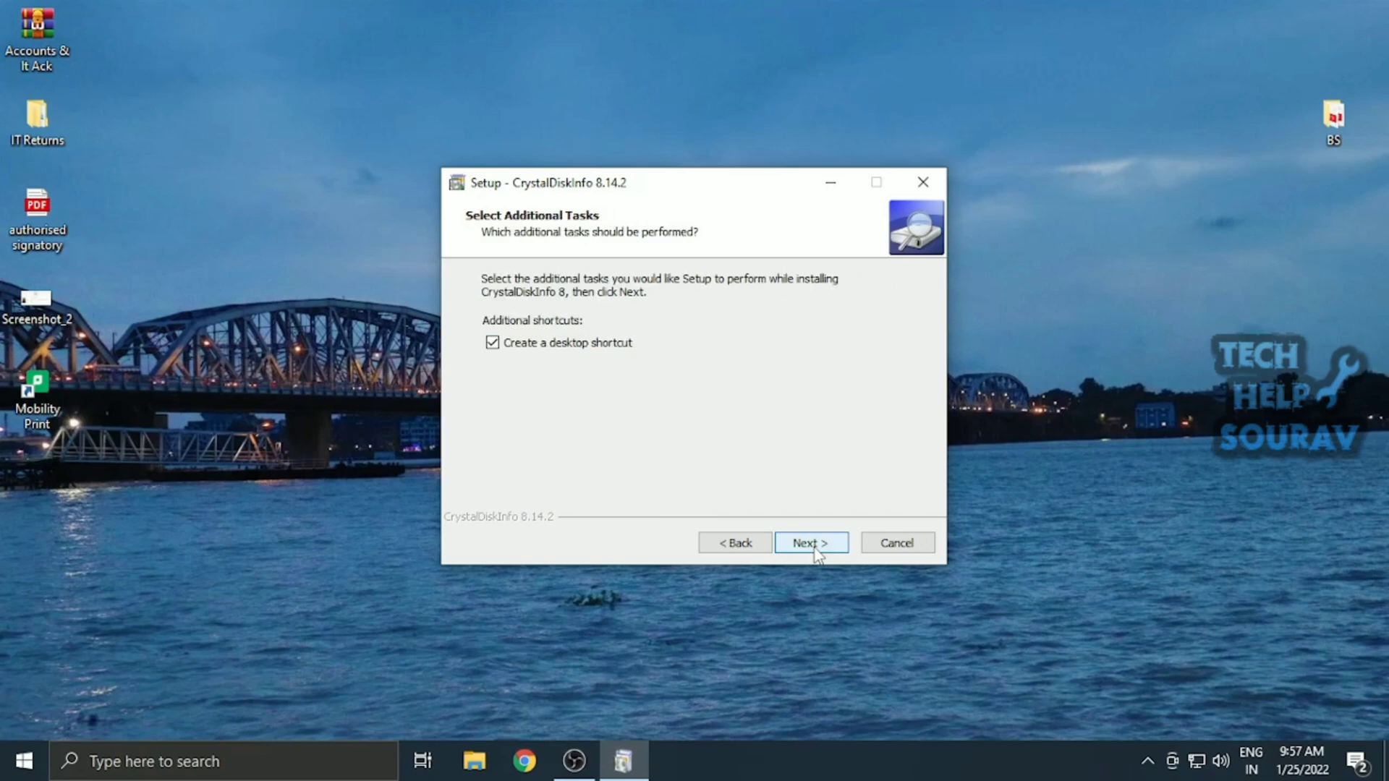
left_click(809, 543)
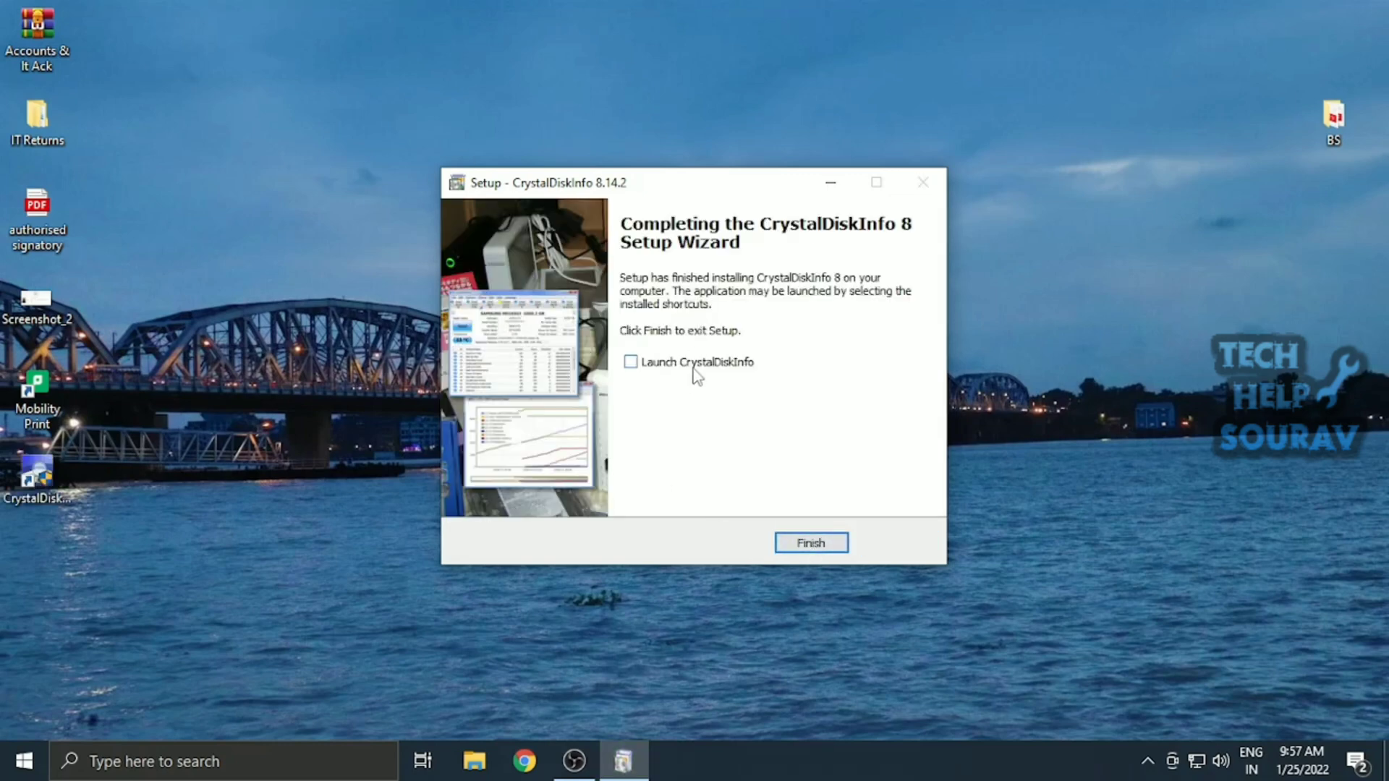
left_click(810, 543)
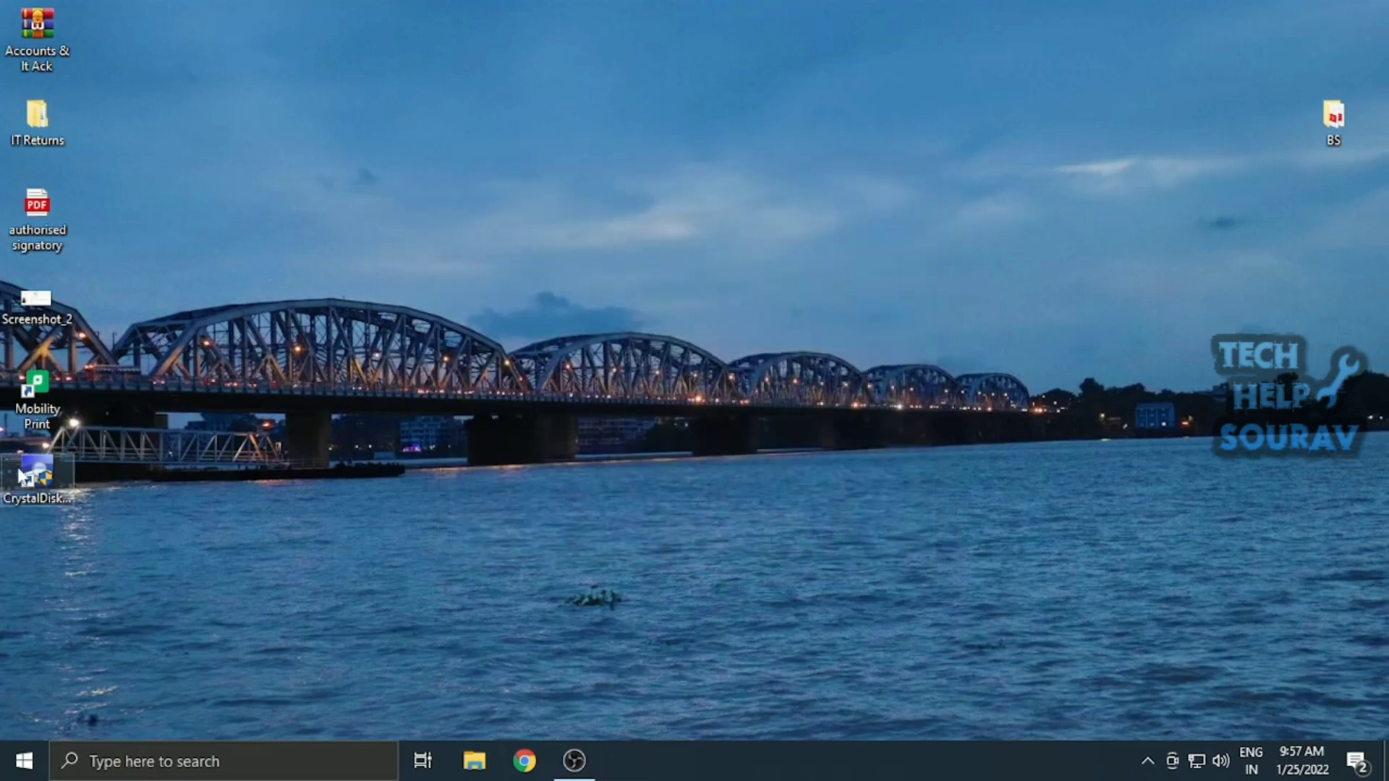
mouse_move(581, 518)
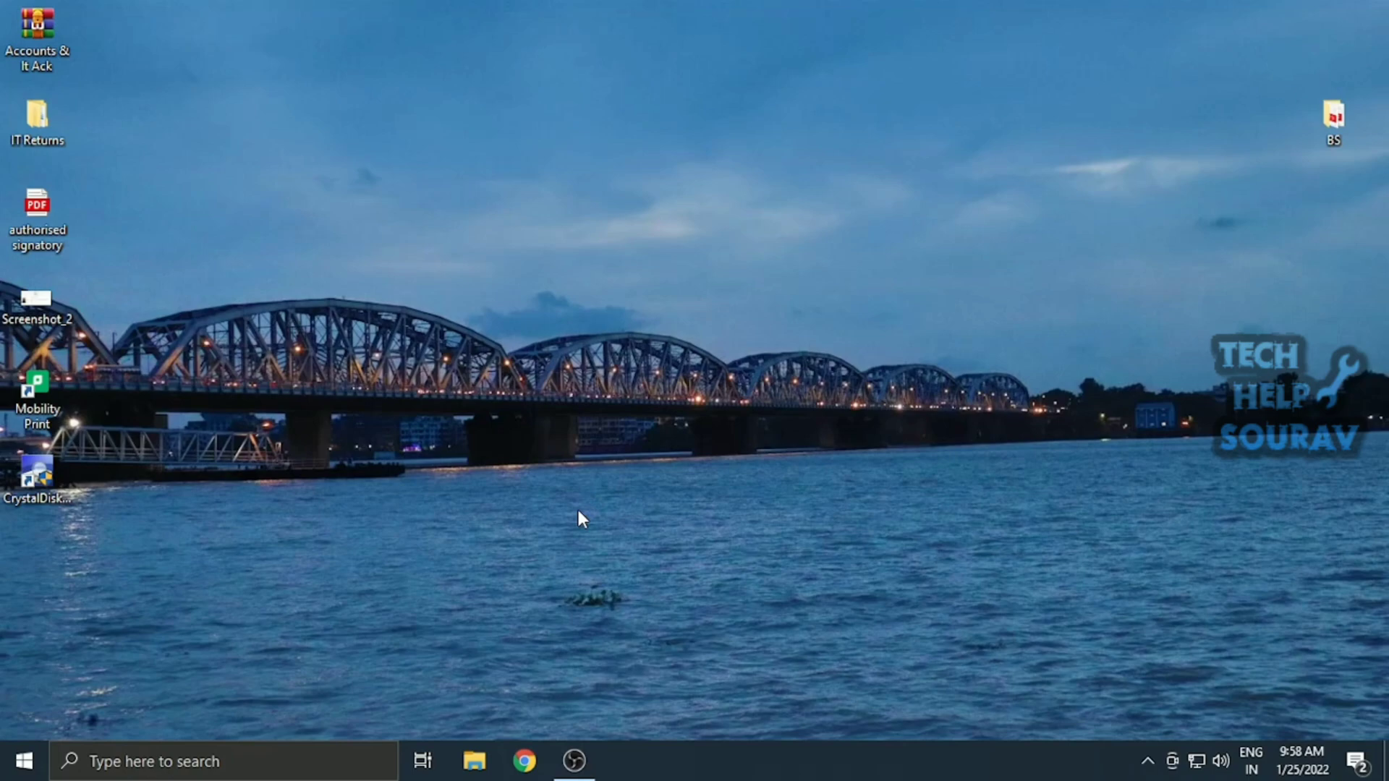
Launch CrystalDiskInfo from its desktop shortcut to view the drive's Good health status
double_click(38, 475)
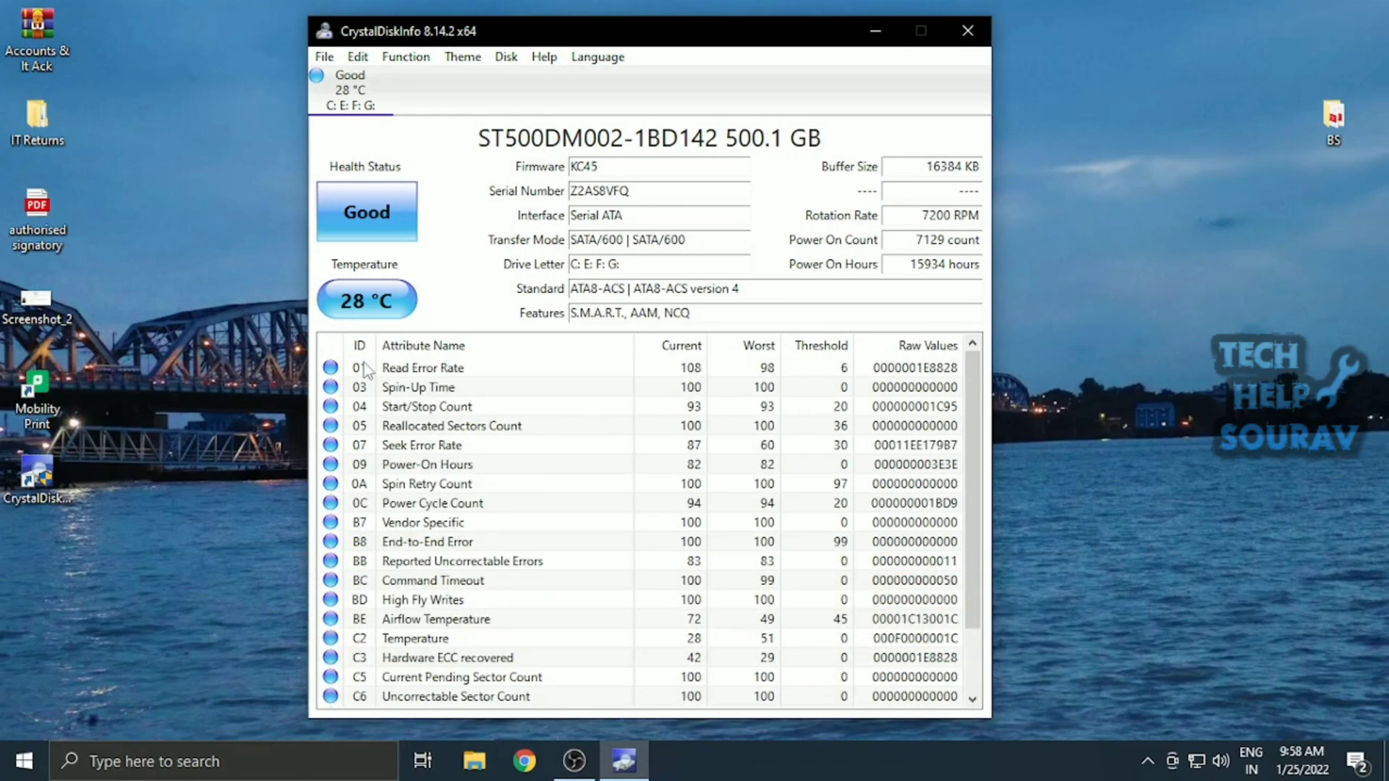
mouse_move(359, 432)
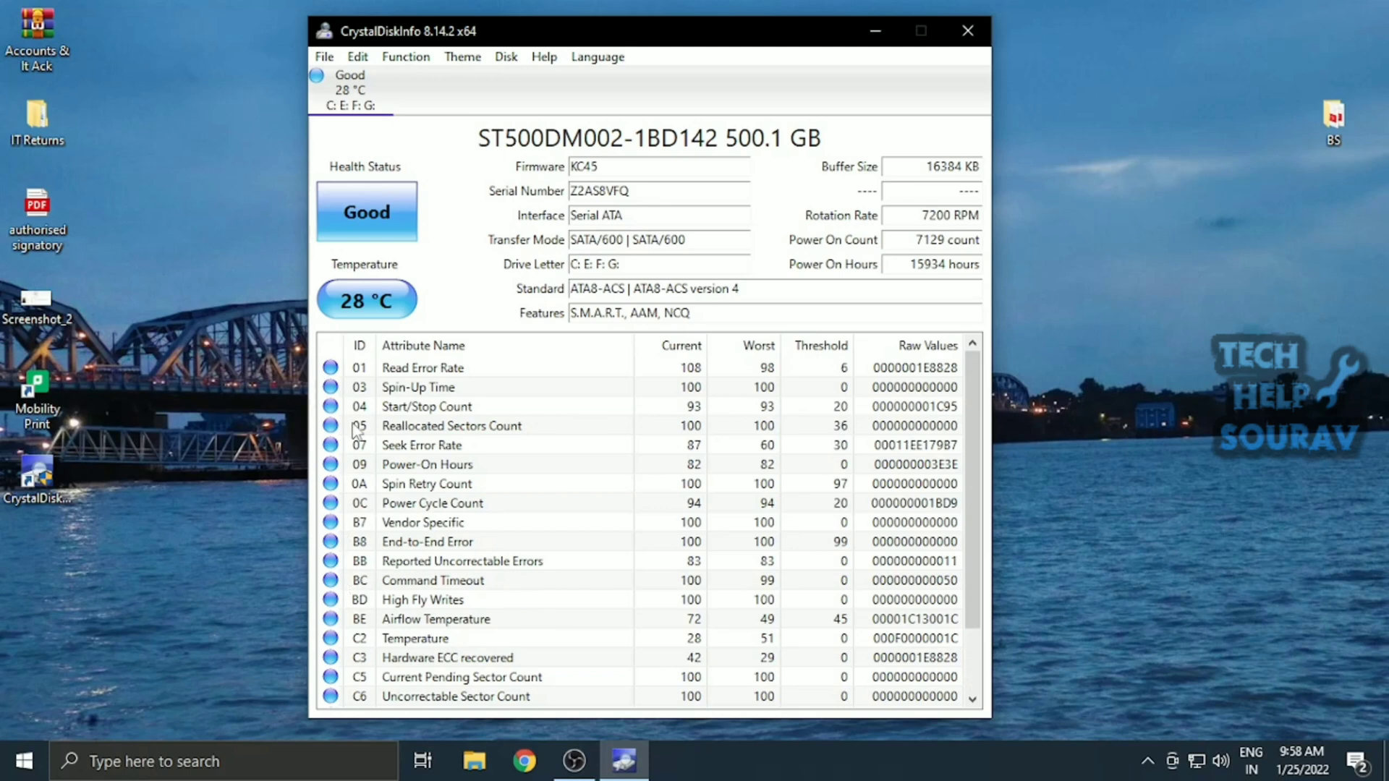
mouse_move(348, 469)
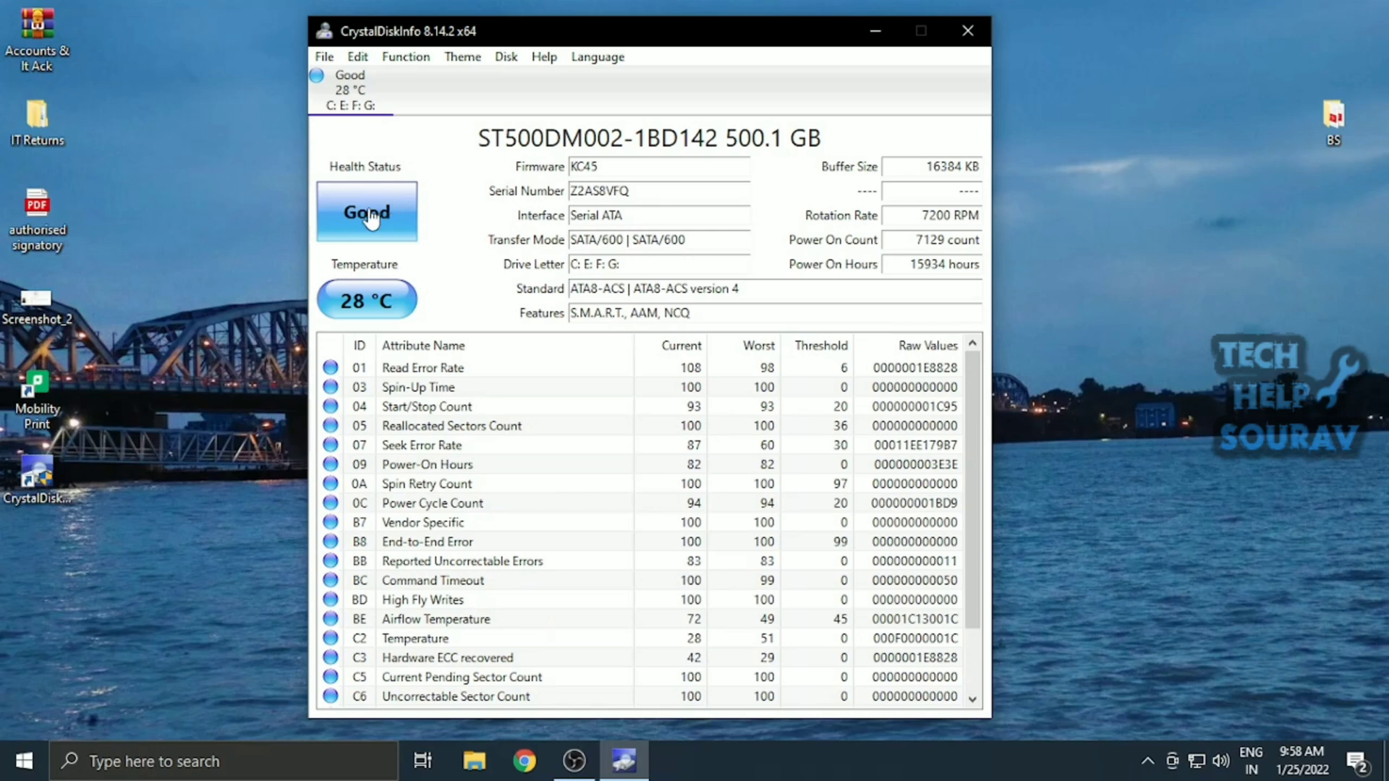
mouse_move(305, 201)
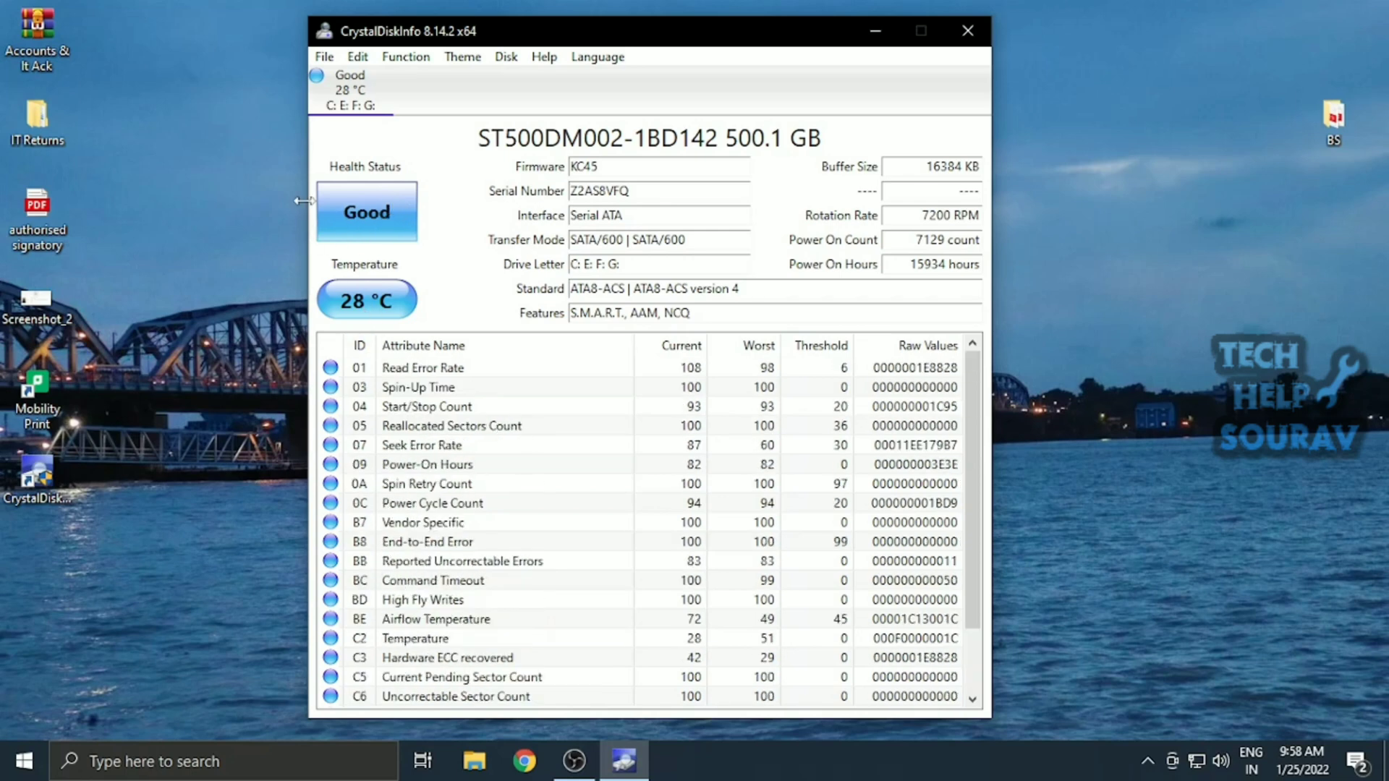
scroll("down", 3)
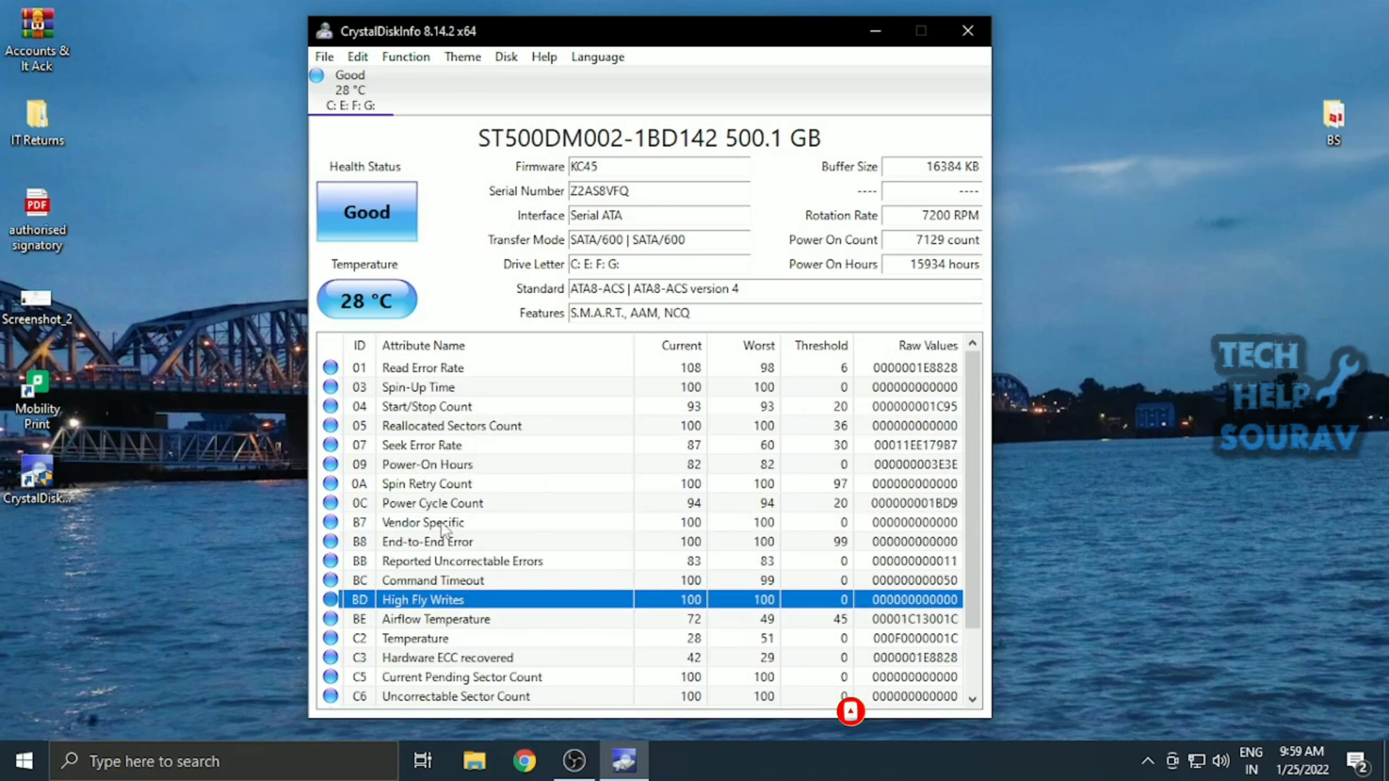
mouse_move(305, 676)
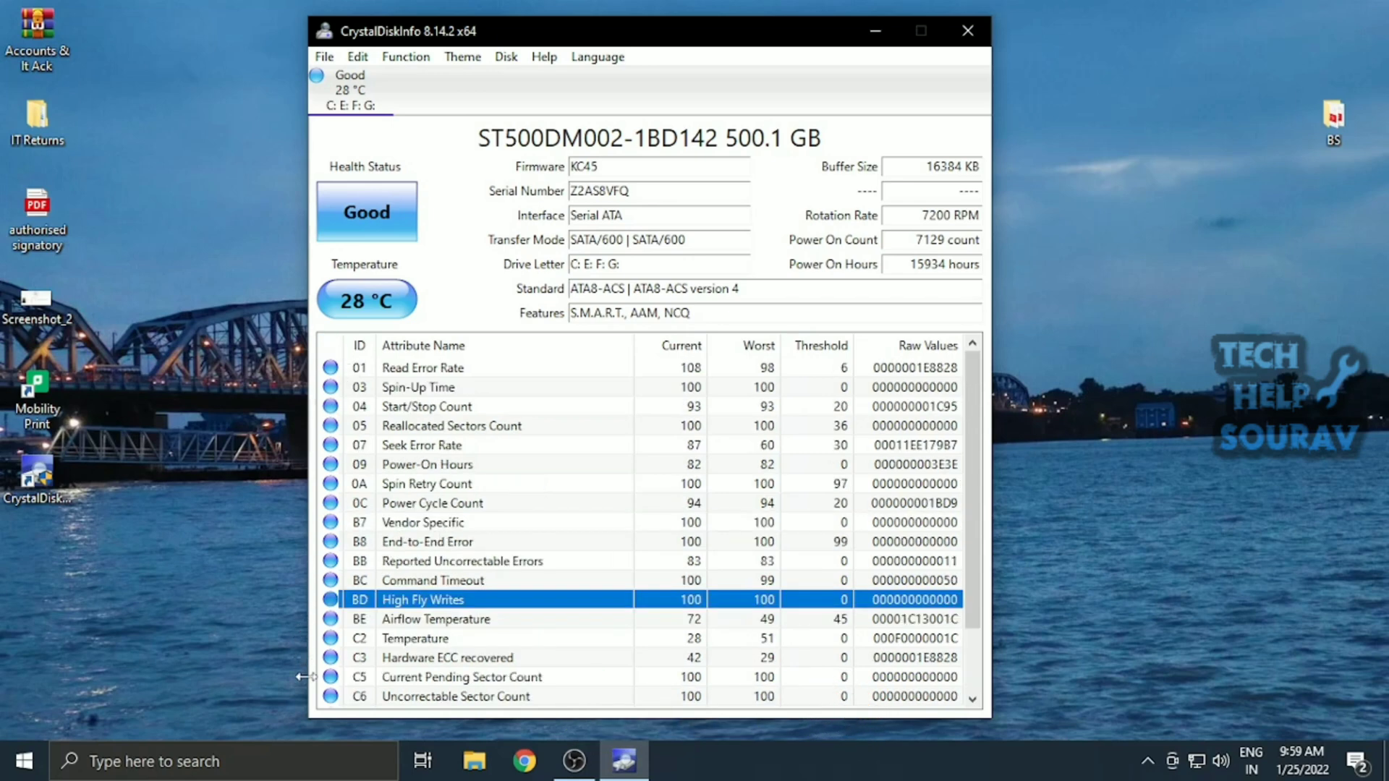
scroll("down", 3)
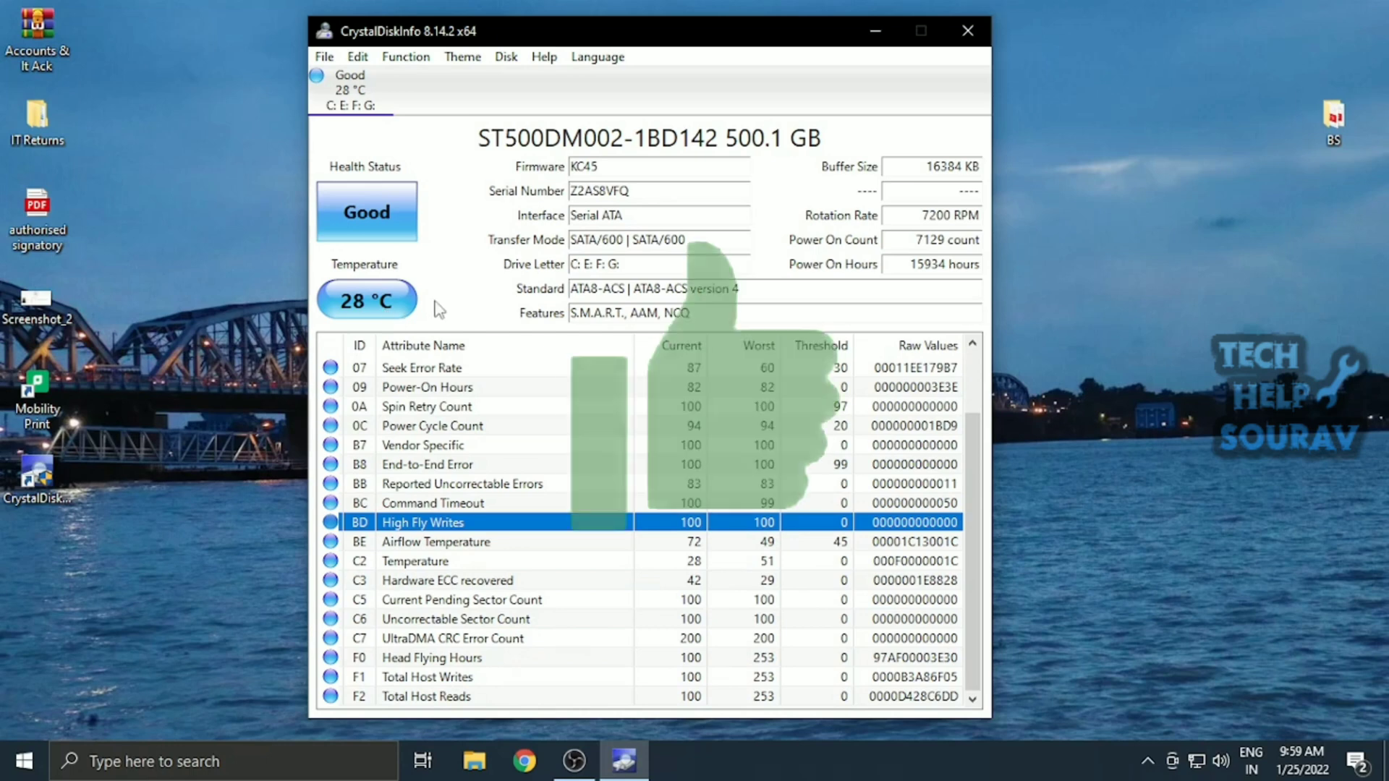